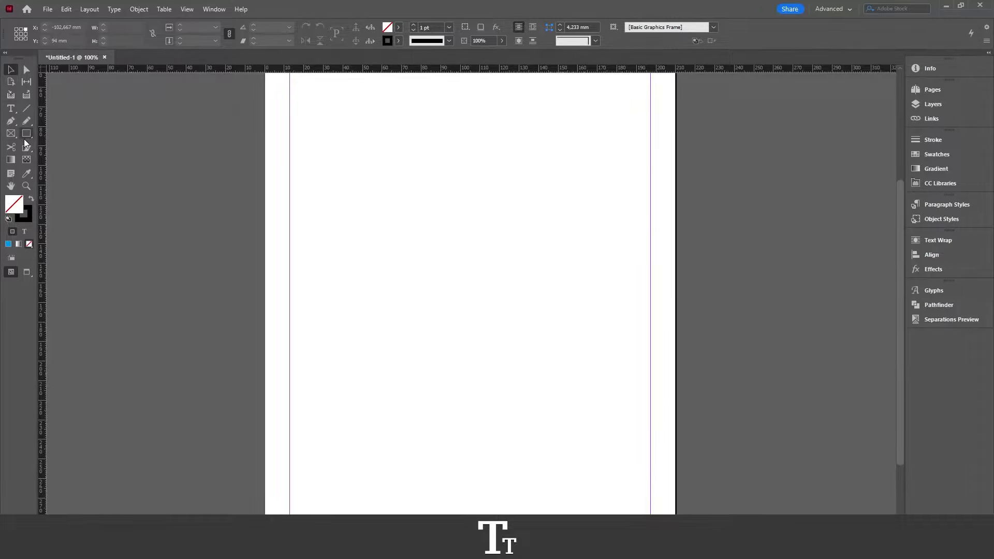
mouse_move(27, 134)
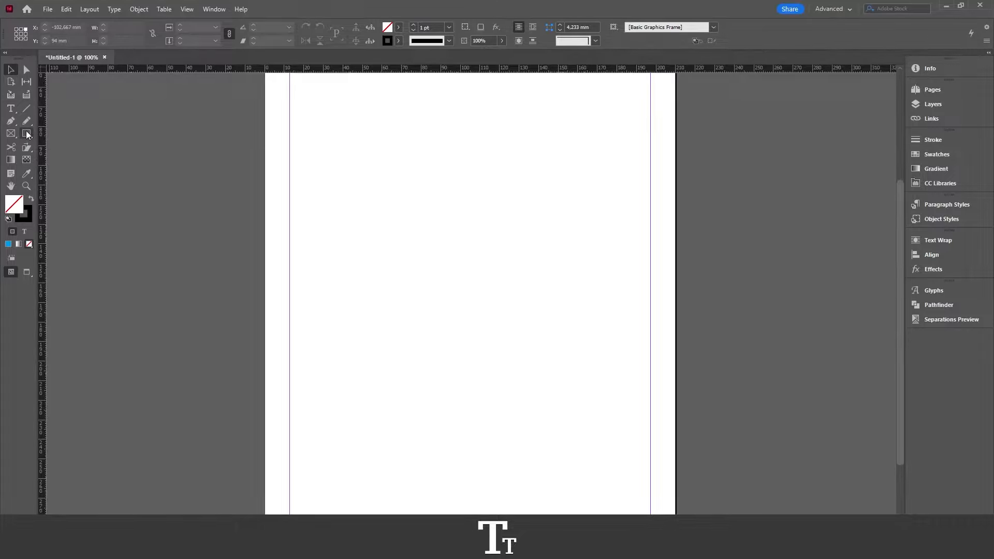
Set up the polygon shape tool with a blue fill and no stroke
click(11, 133)
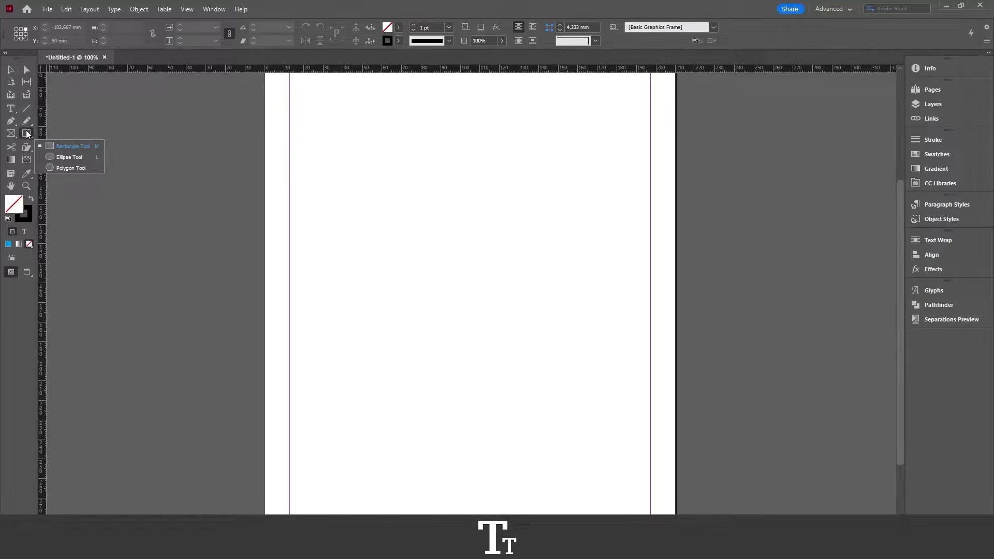
mouse_move(69, 157)
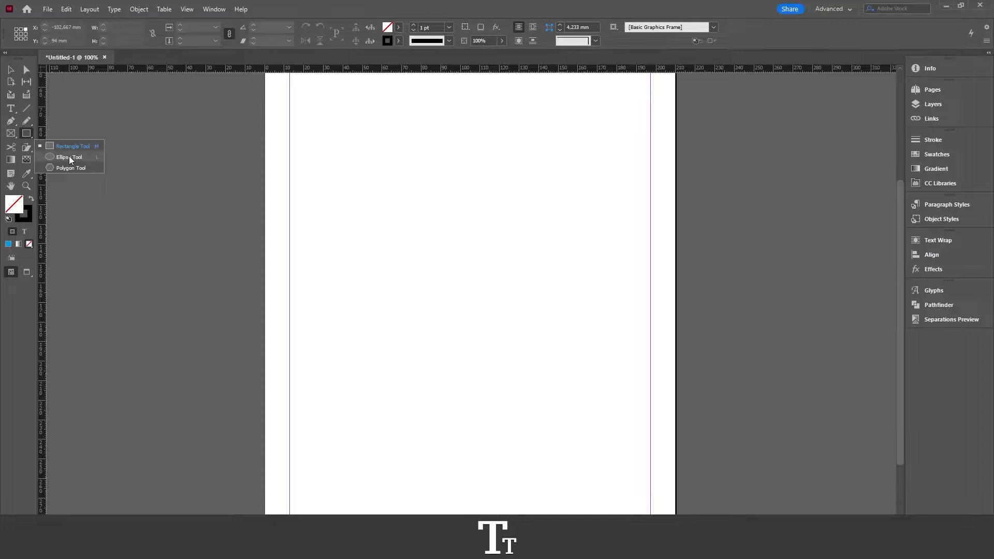
mouse_move(74, 170)
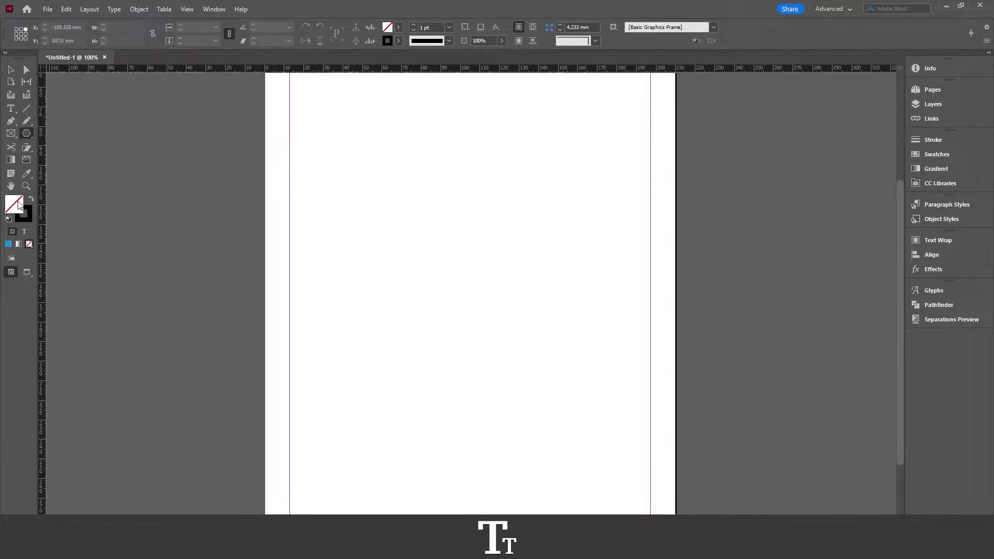
double_click(14, 201)
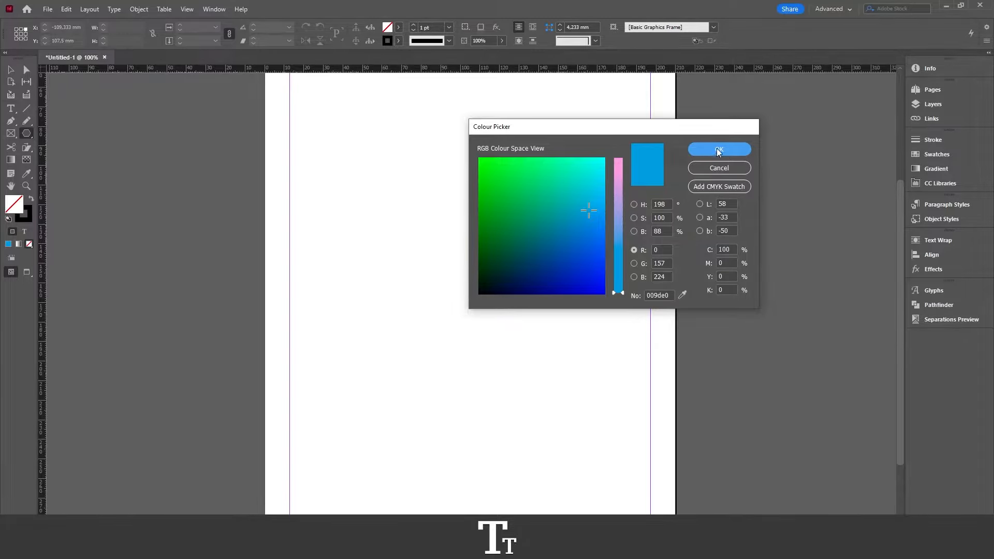
click(719, 150)
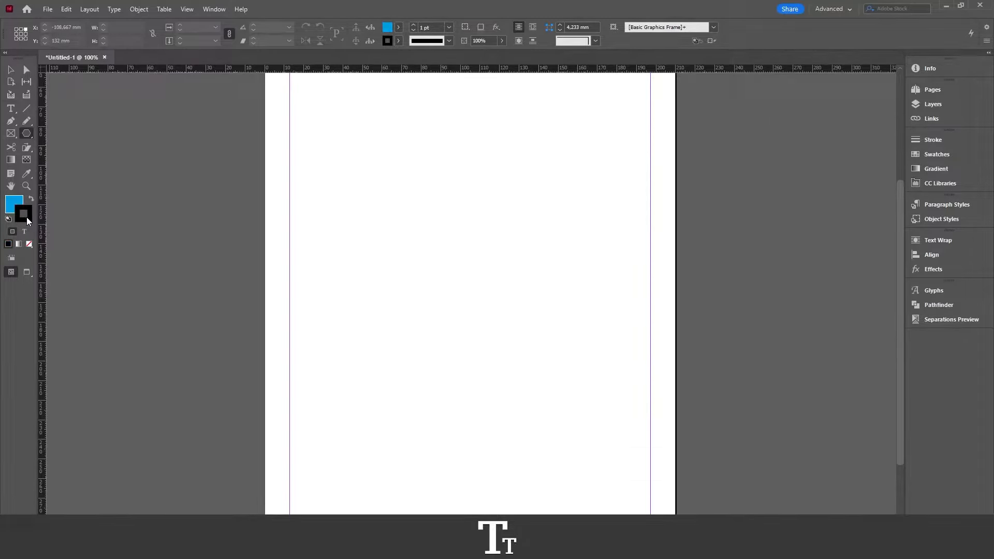
click(29, 198)
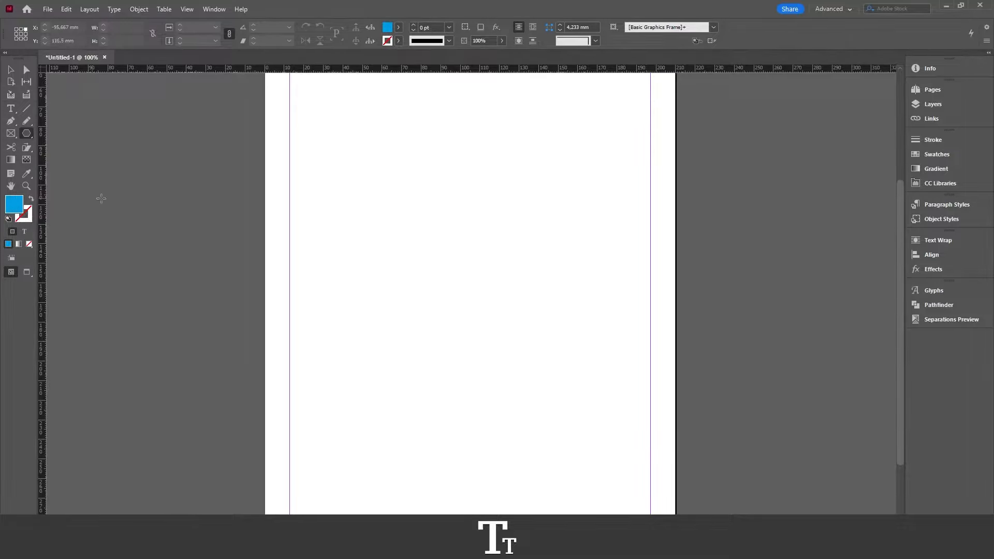
mouse_move(375, 166)
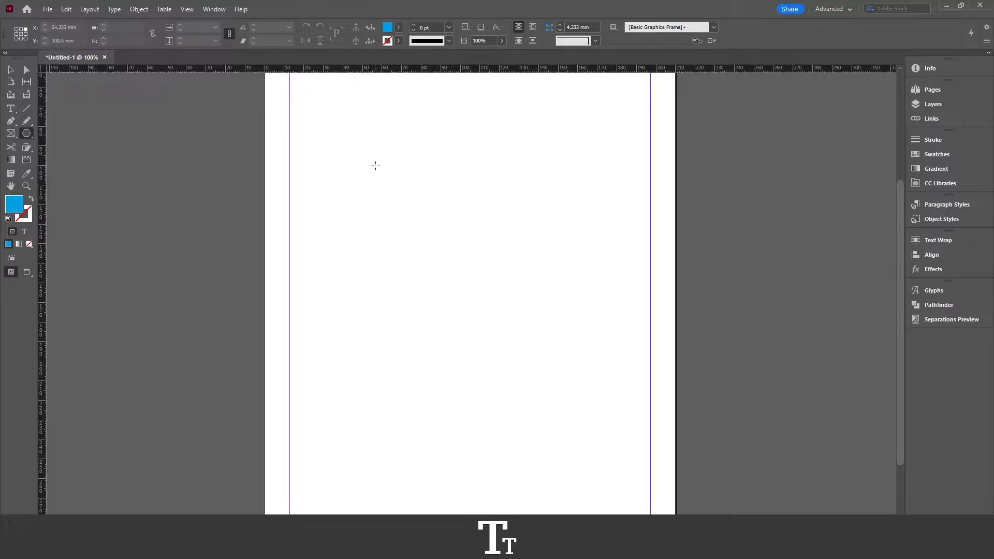
mouse_move(397, 164)
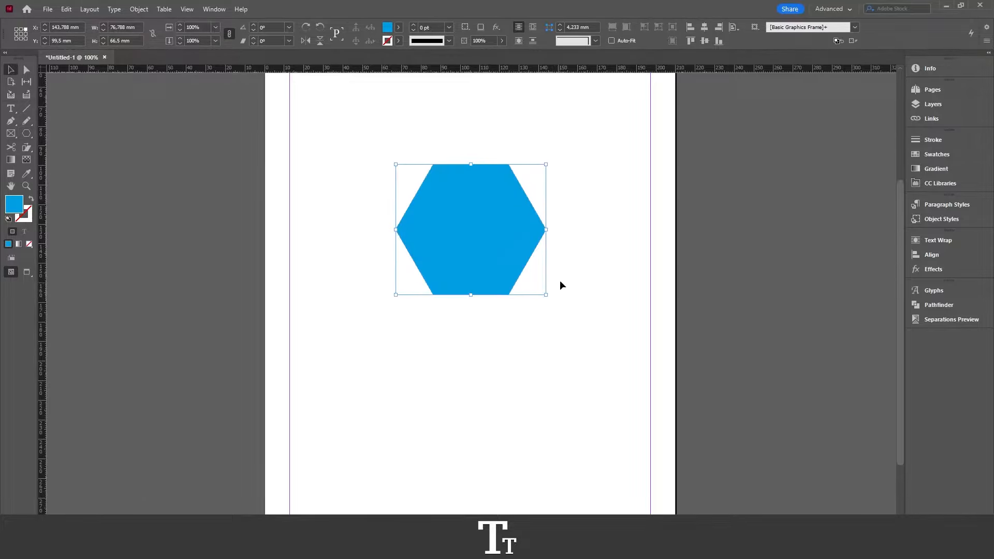
Deselect the newly drawn blue hexagon by clicking an empty area
click(584, 244)
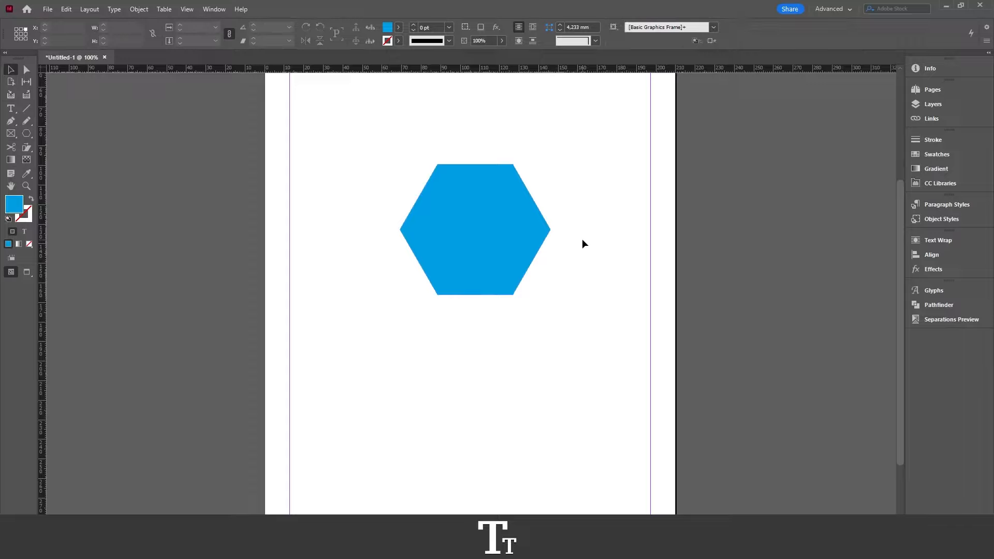
mouse_move(635, 240)
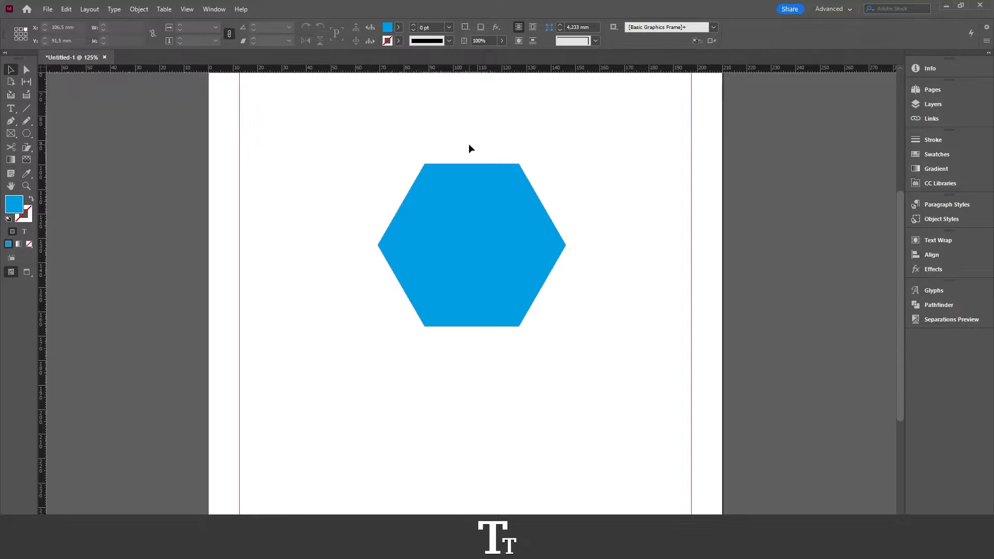
mouse_move(30, 138)
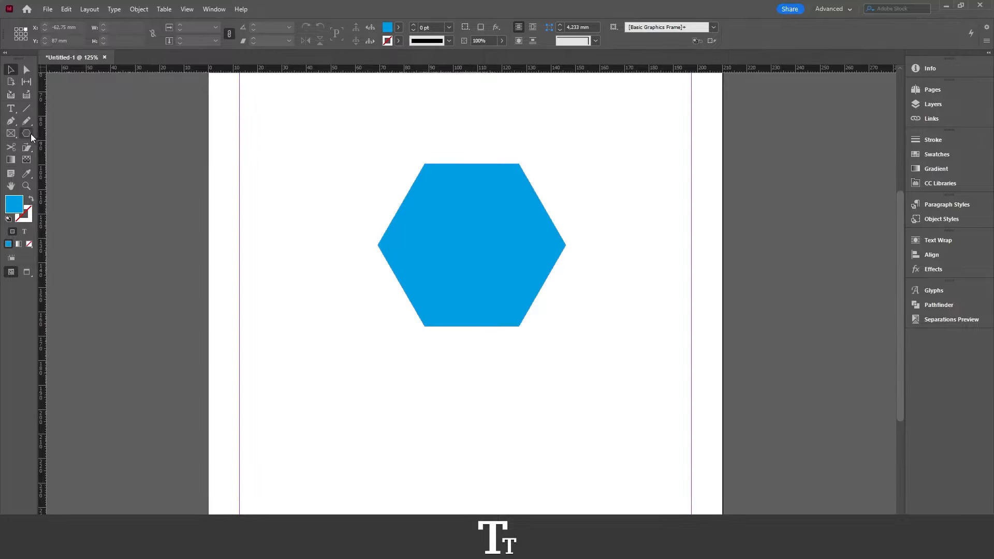
mouse_move(28, 133)
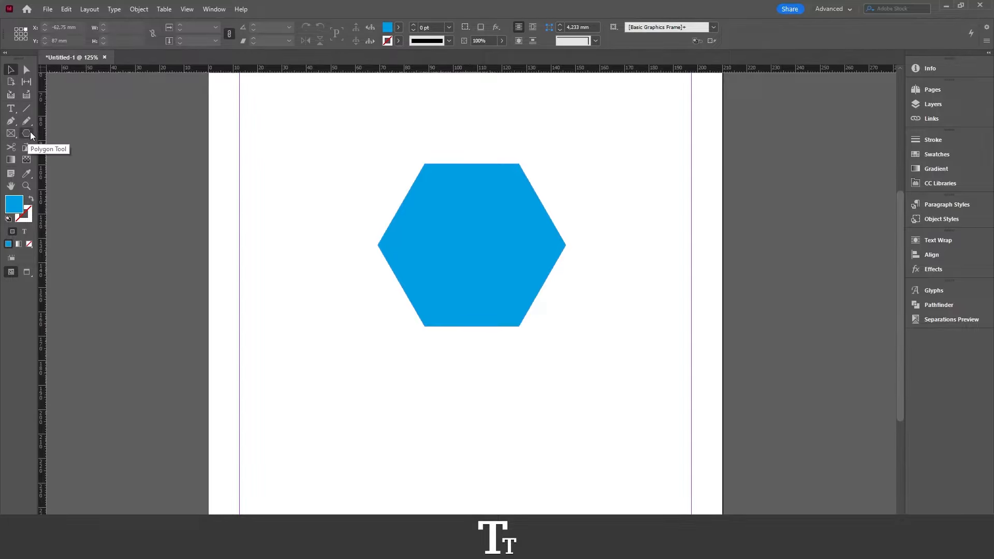
mouse_move(27, 133)
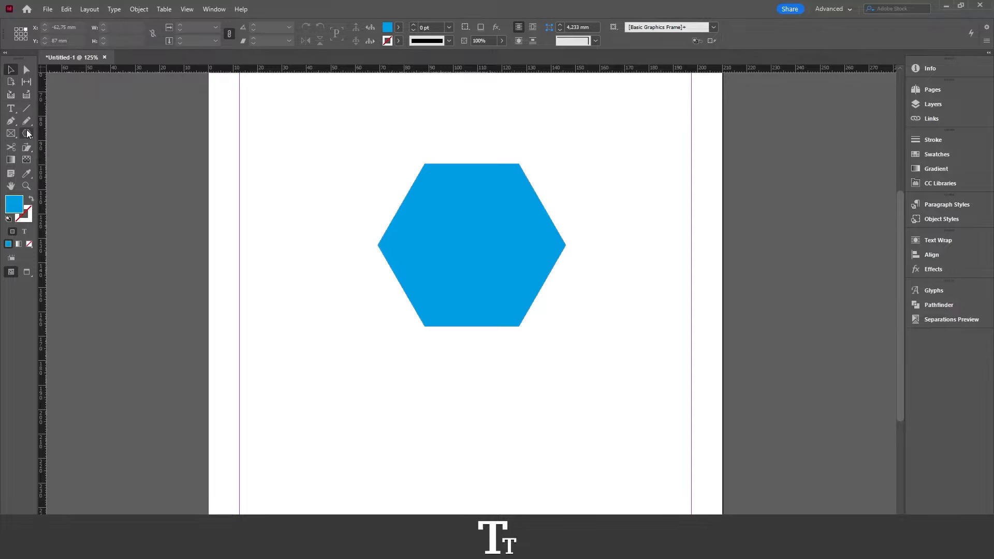
Switch the default fill colour to pure white for new shapes
click(11, 133)
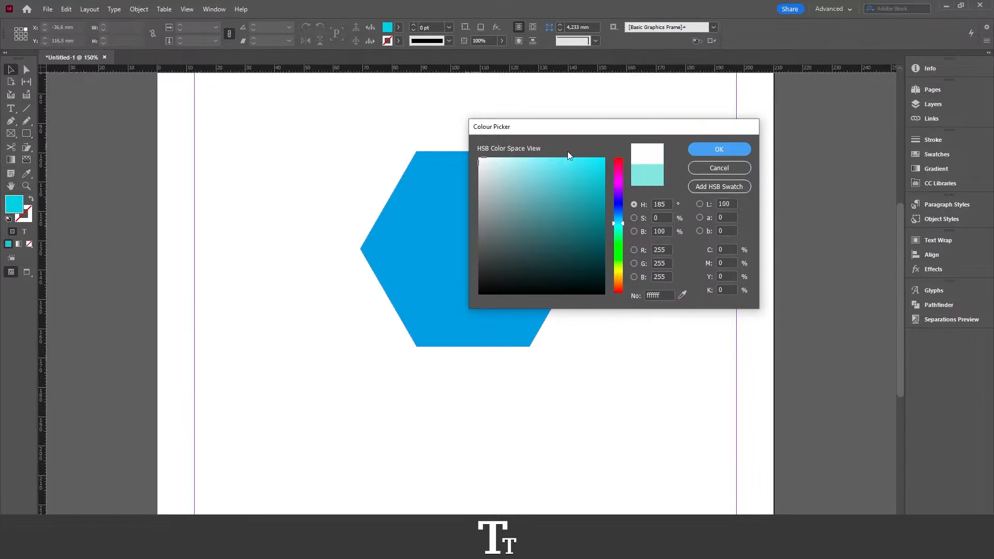
click(718, 150)
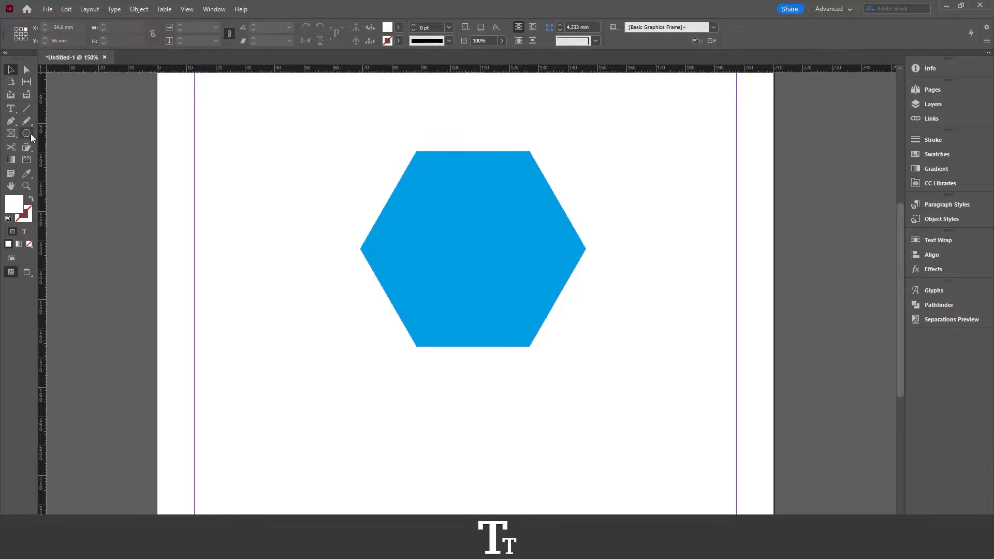
click(26, 134)
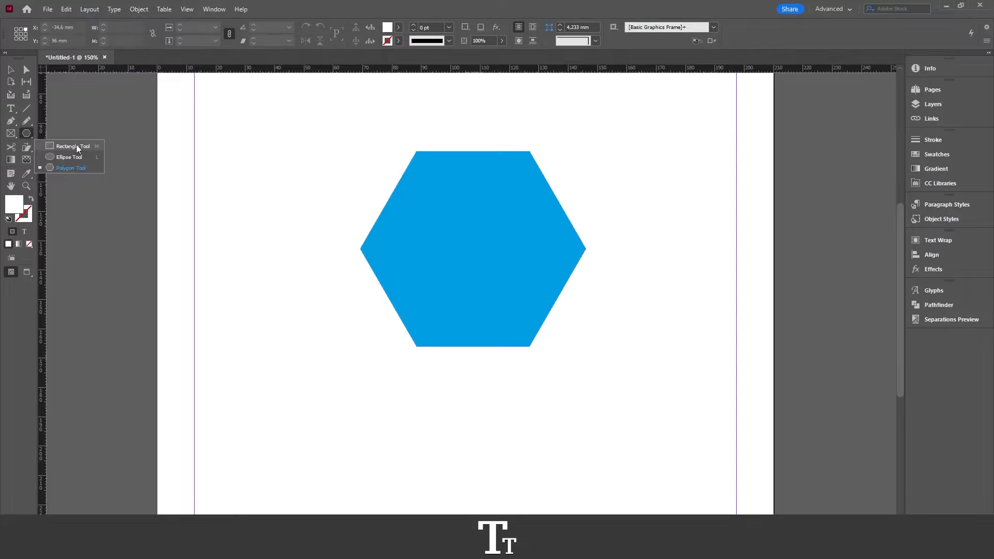
Draw a thin white rectangle down the hexagon's middle and select both shapes
key(m)
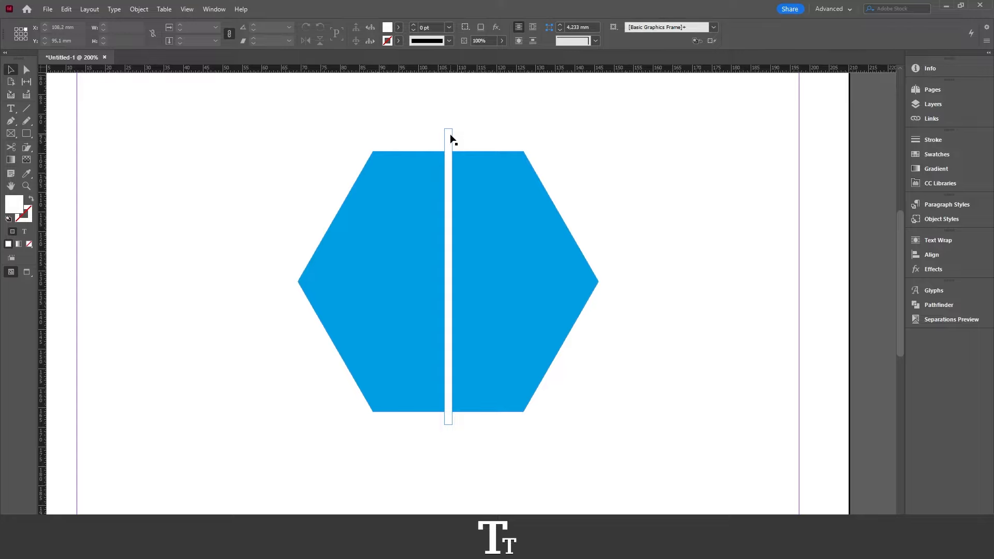
click(507, 163)
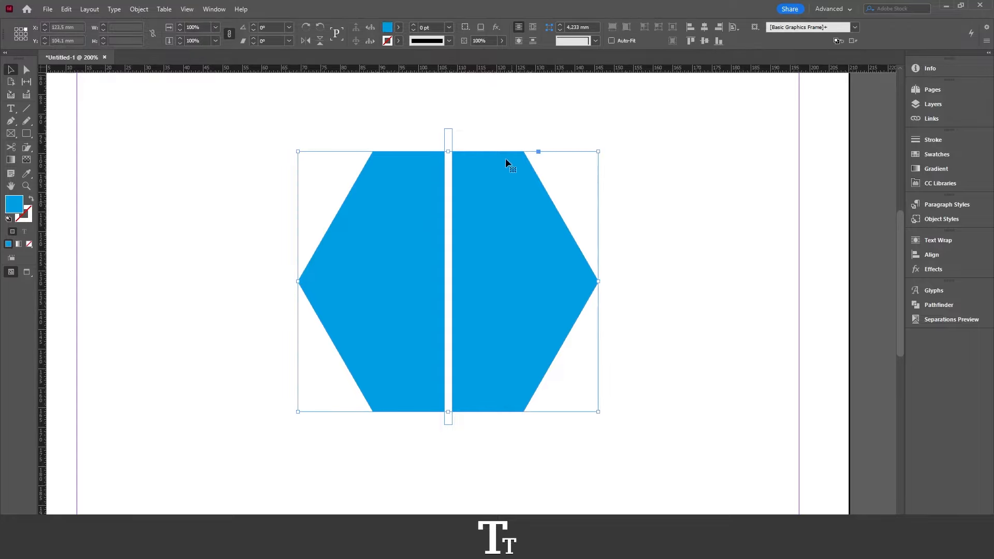
click(512, 129)
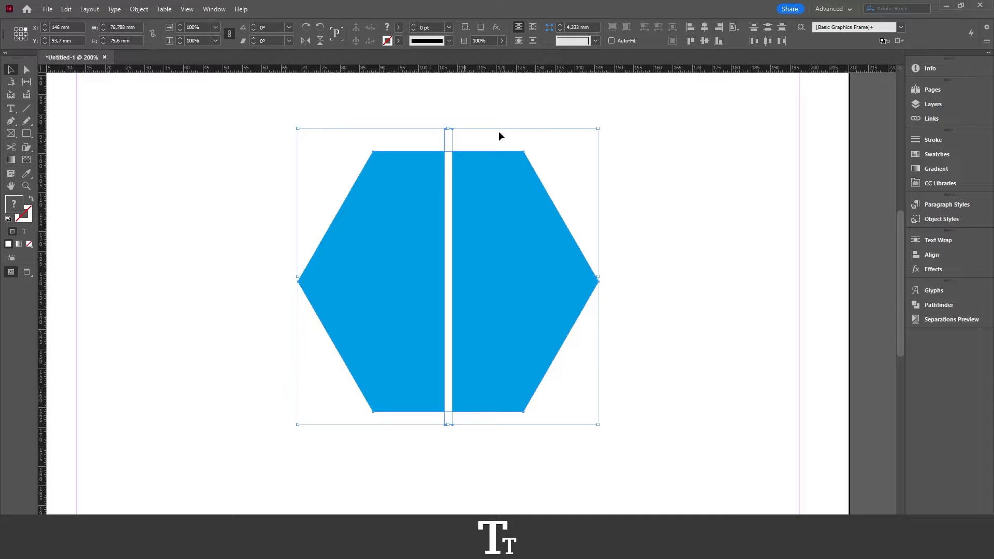
mouse_move(540, 195)
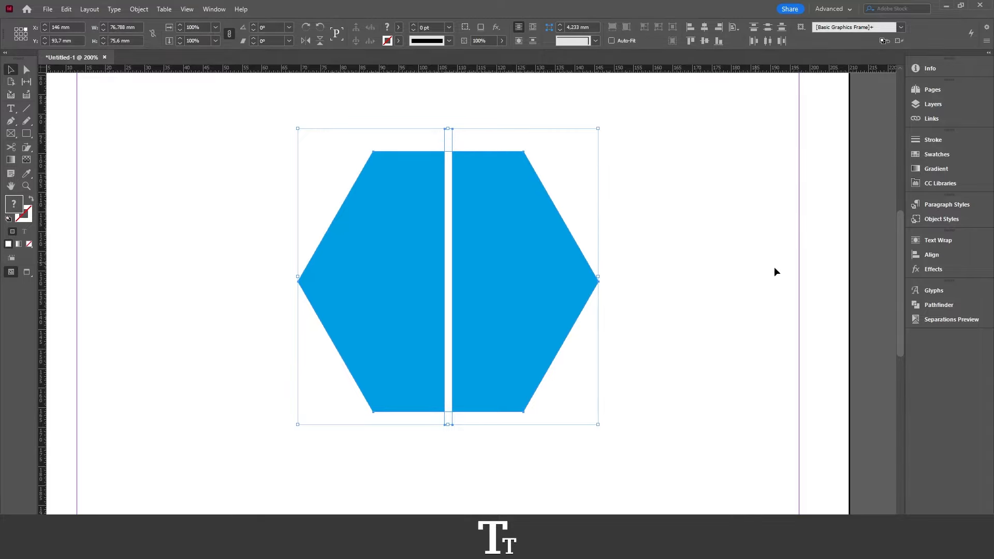
Open the Pathfinder panel via Window > Object & Layout
click(939, 305)
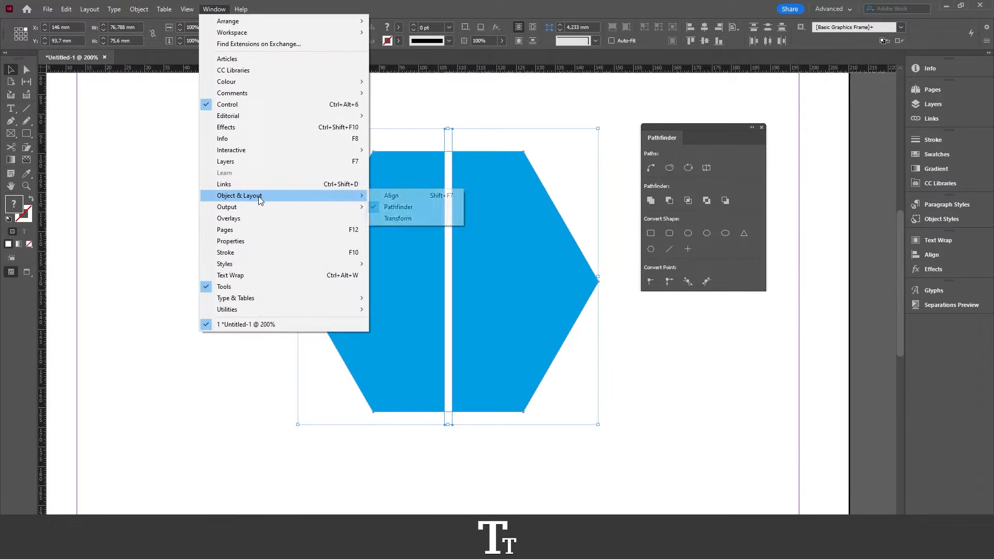
mouse_move(398, 206)
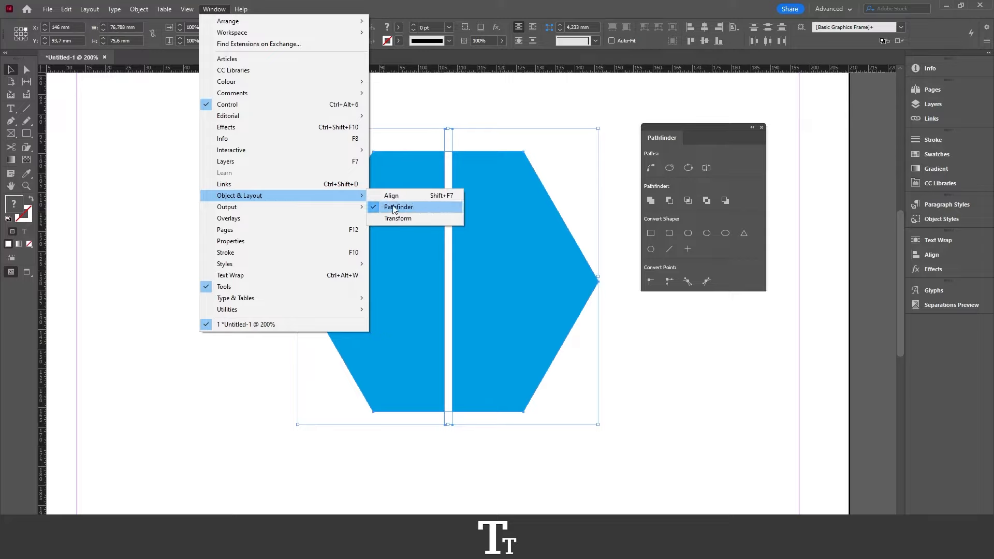
click(398, 207)
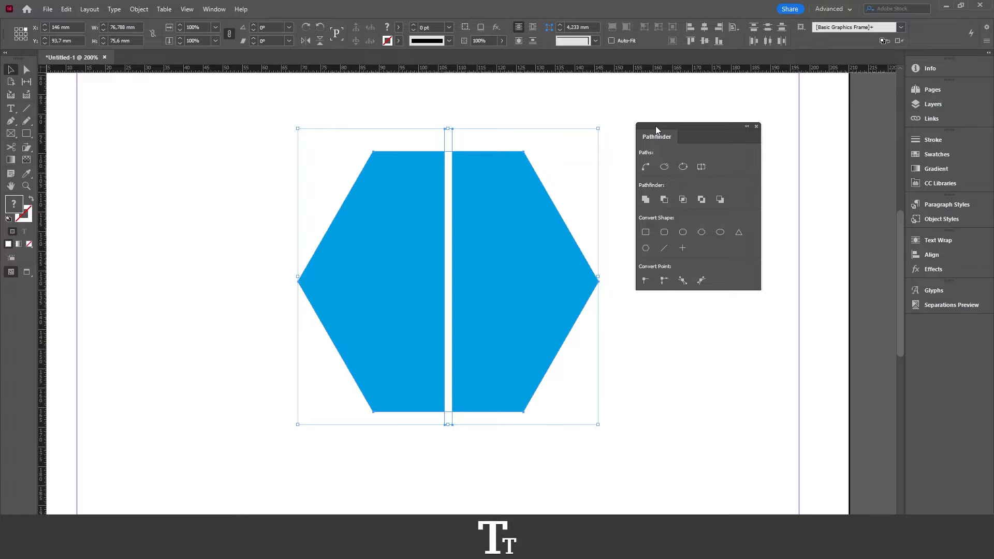
mouse_move(664, 186)
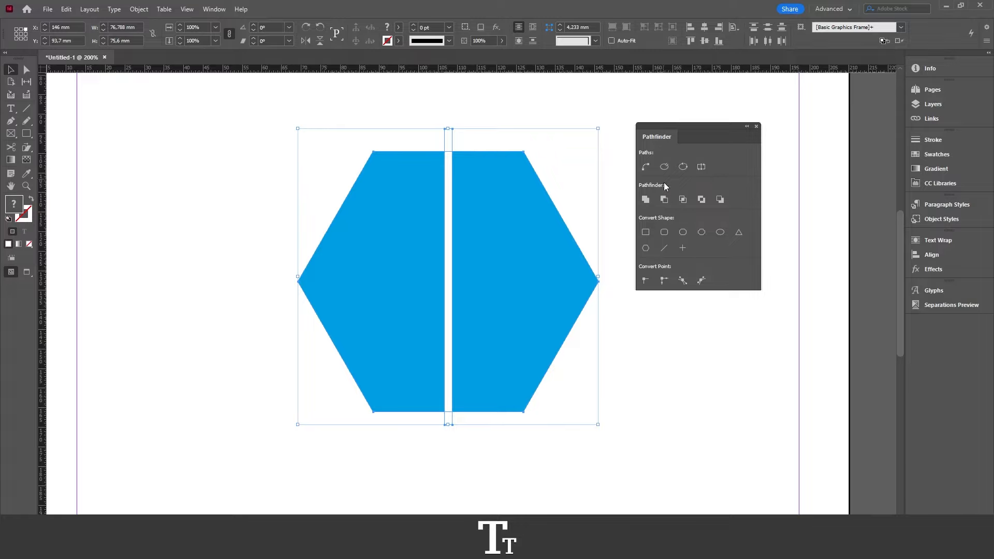
mouse_move(642, 193)
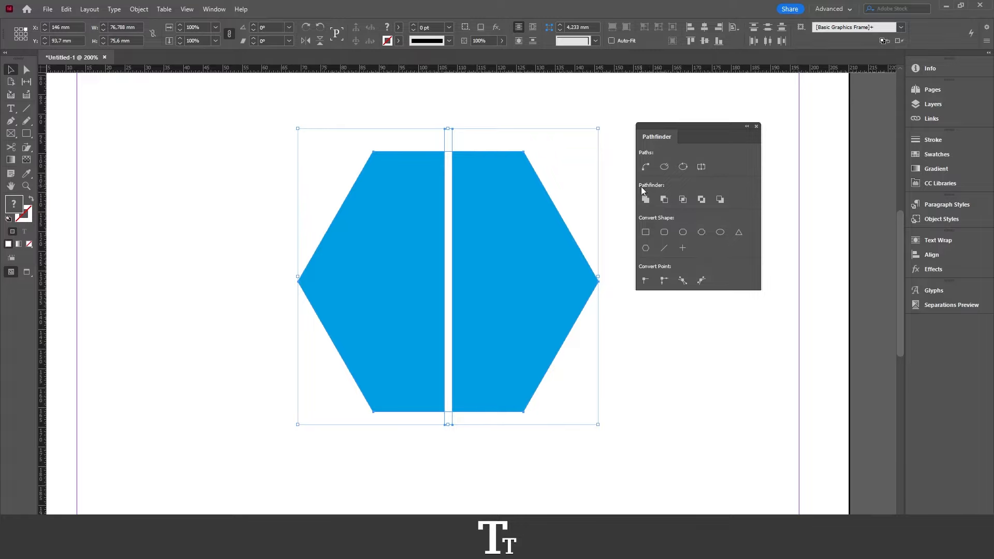
mouse_move(664, 199)
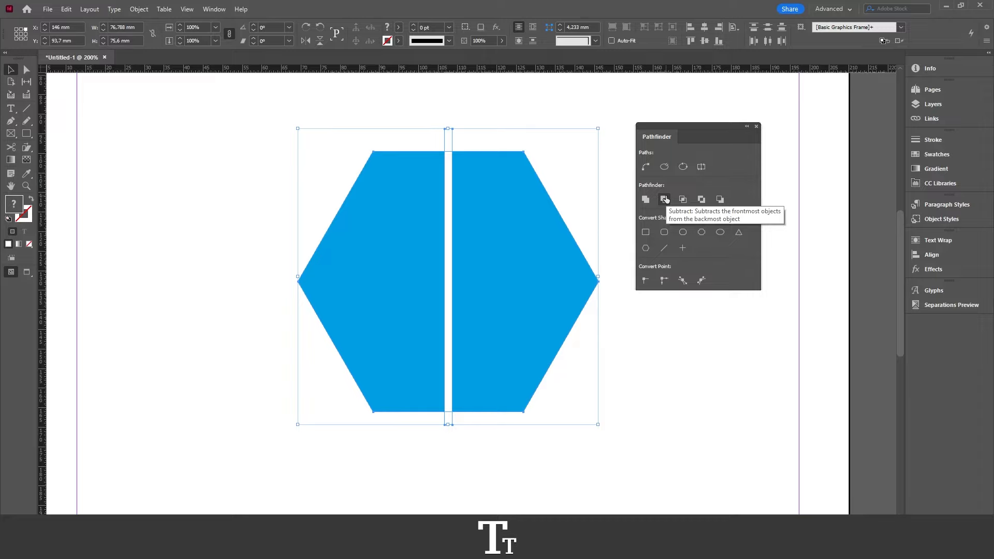
mouse_move(664, 201)
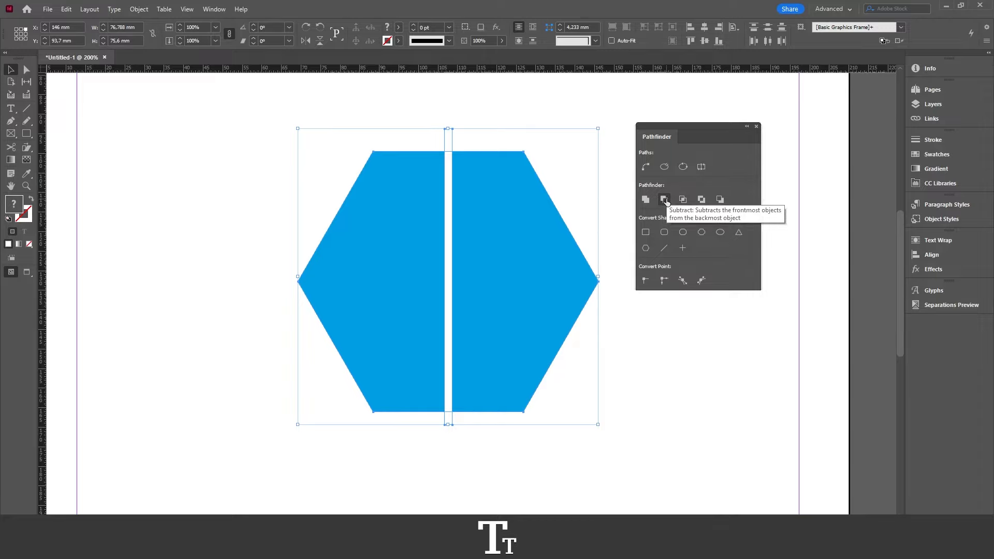
Subtract the white strip from the hexagon, then reselect the split shape
click(664, 199)
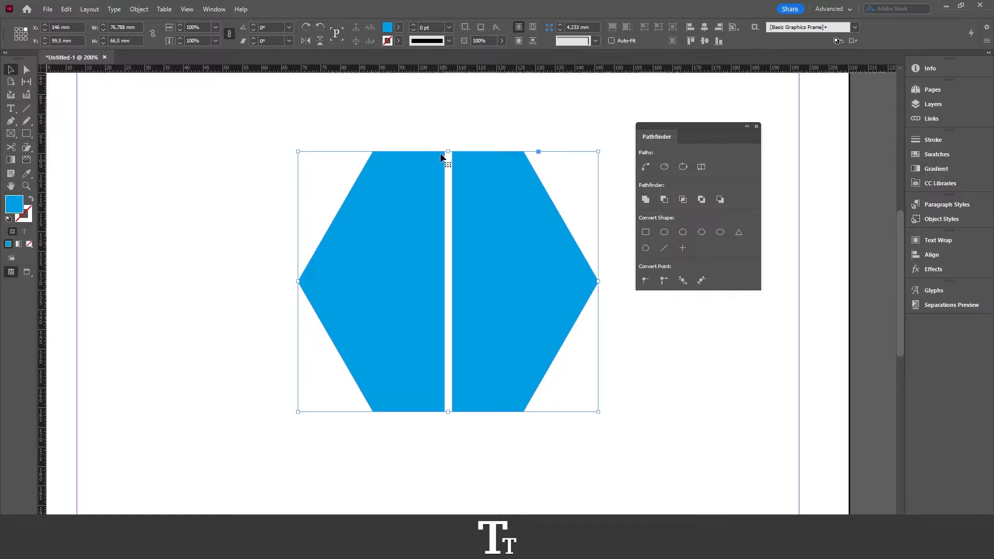
mouse_move(451, 446)
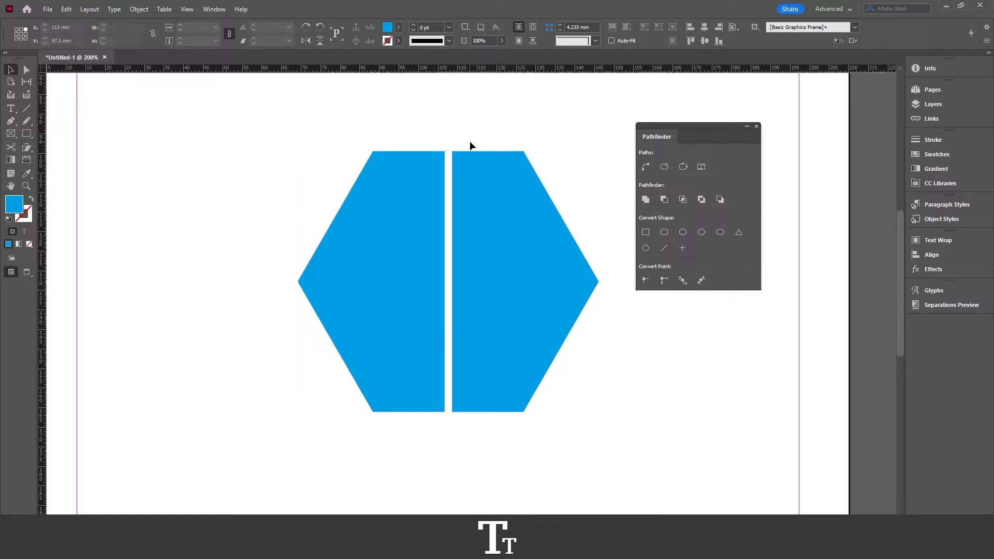
click(504, 163)
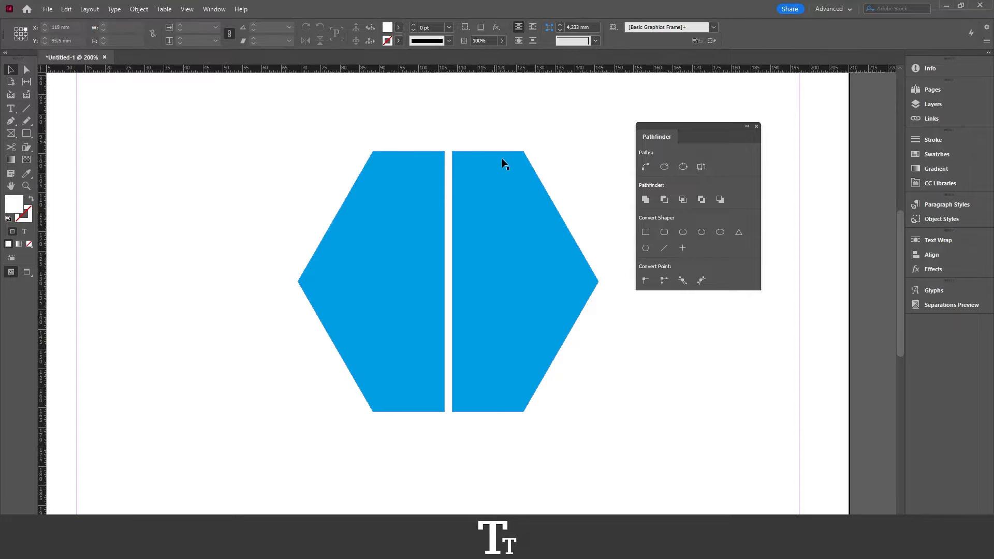
click(500, 219)
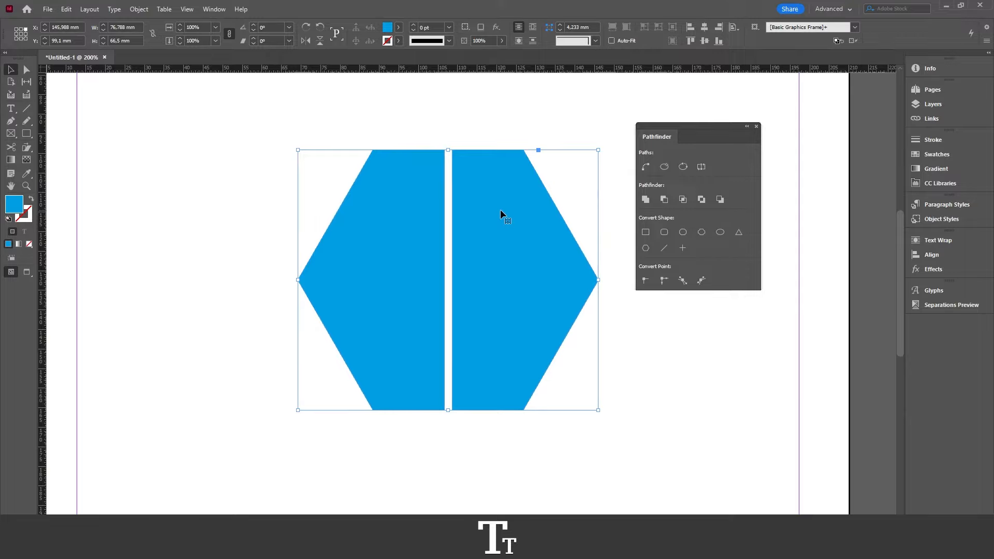
mouse_move(529, 257)
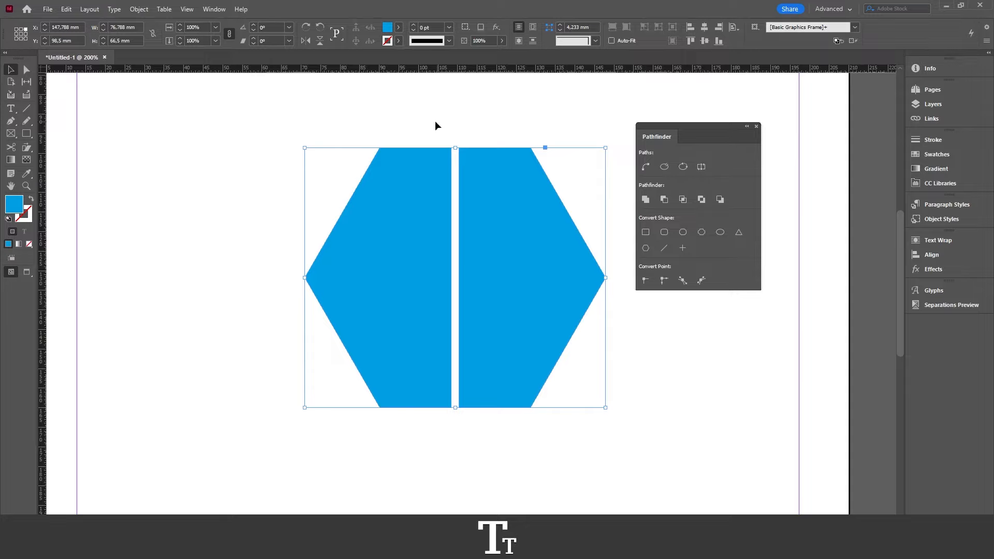
mouse_move(417, 233)
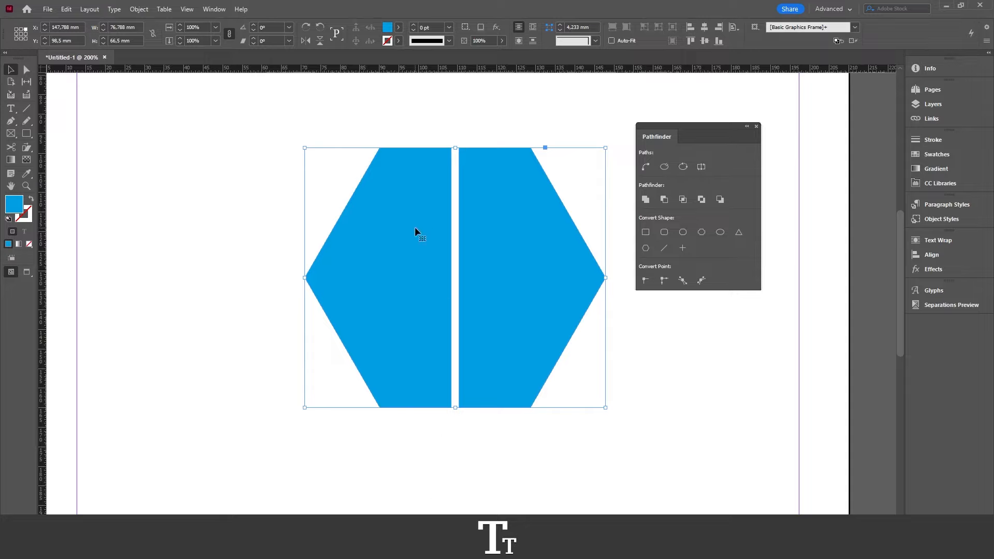
mouse_move(506, 215)
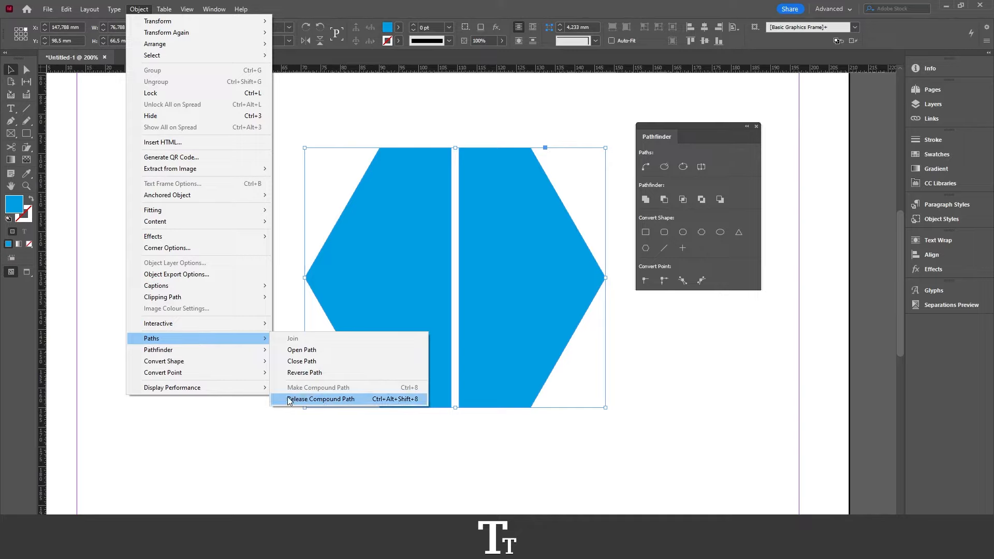
mouse_move(347, 404)
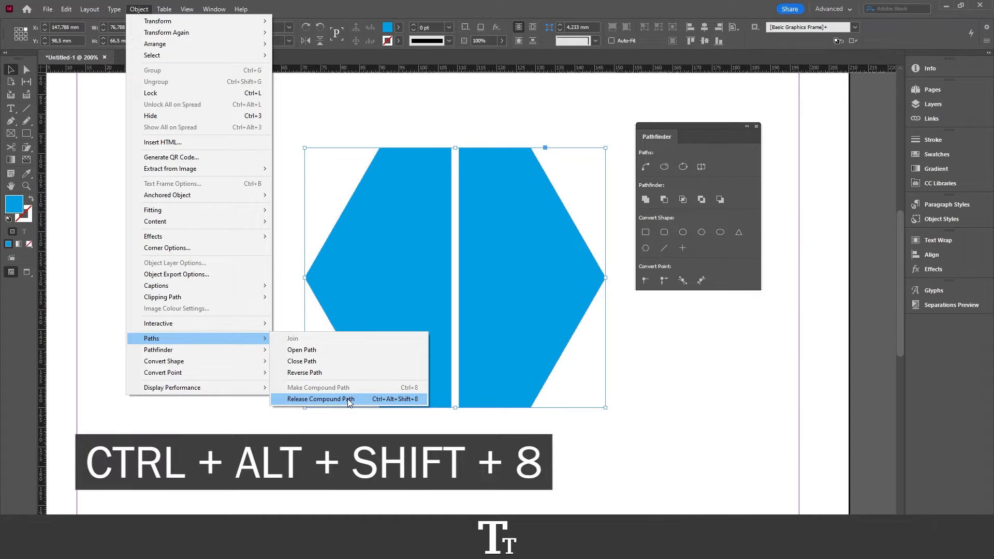
Release the compound path into two independent blue halves
click(320, 399)
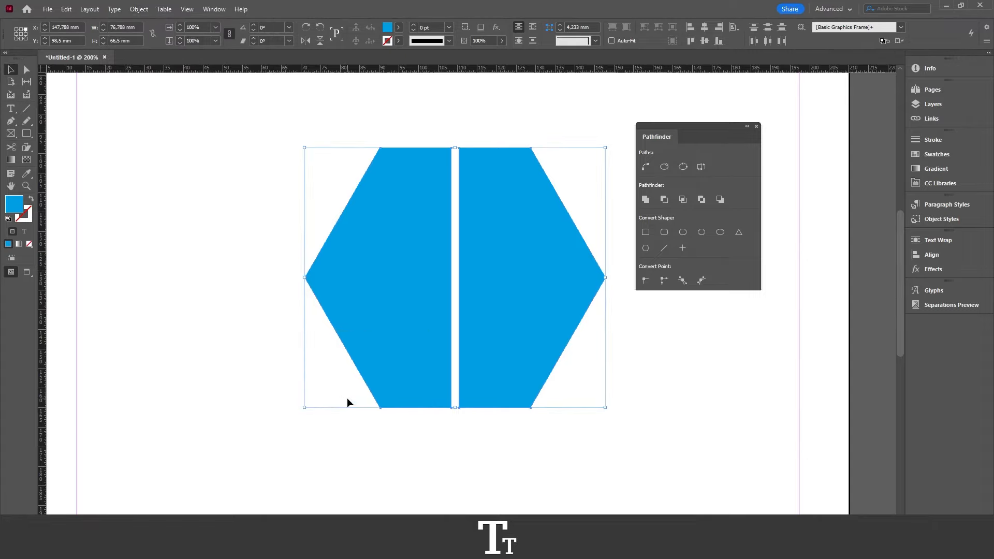
Drag the left and right hexagon halves apart and close the Pathfinder panel
click(416, 249)
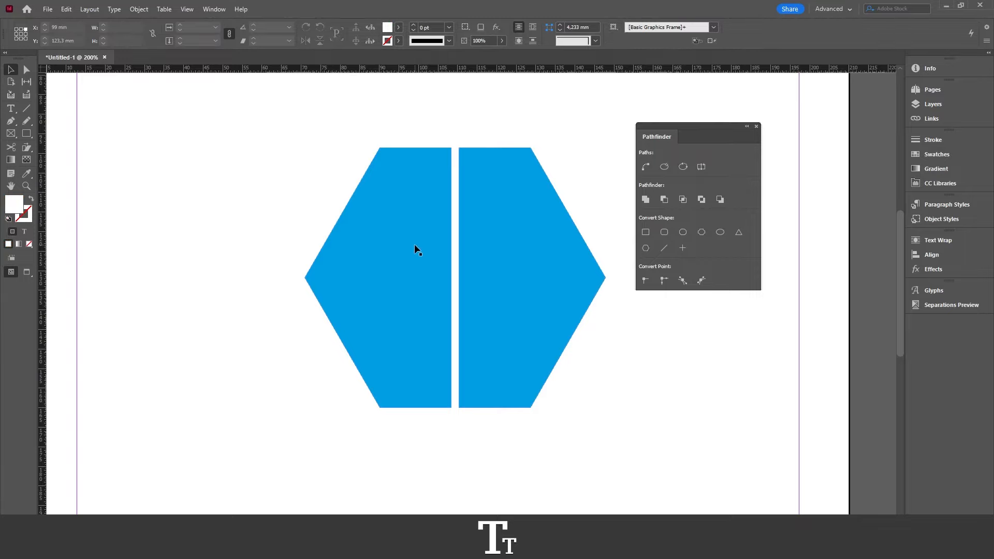
mouse_move(428, 226)
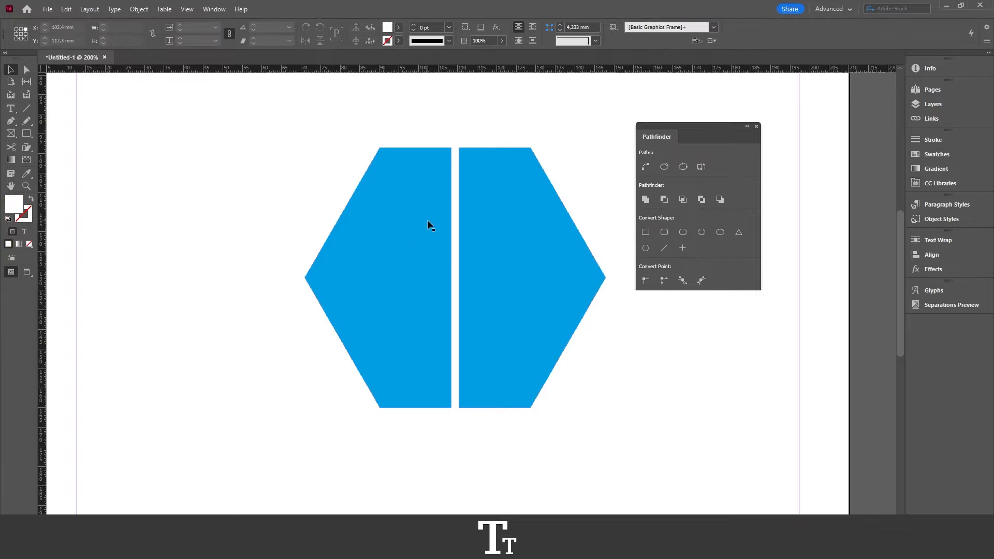
click(533, 279)
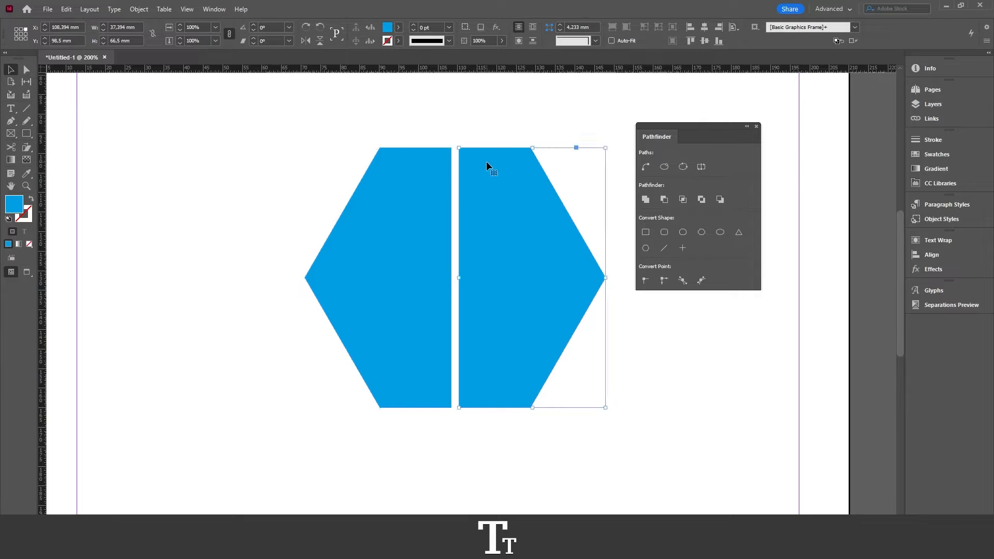
click(377, 276)
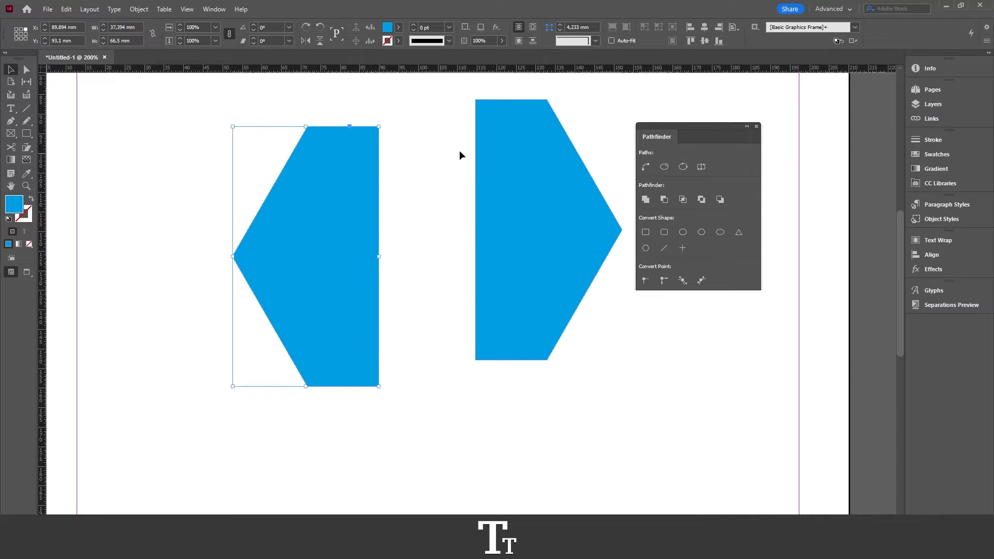
click(756, 126)
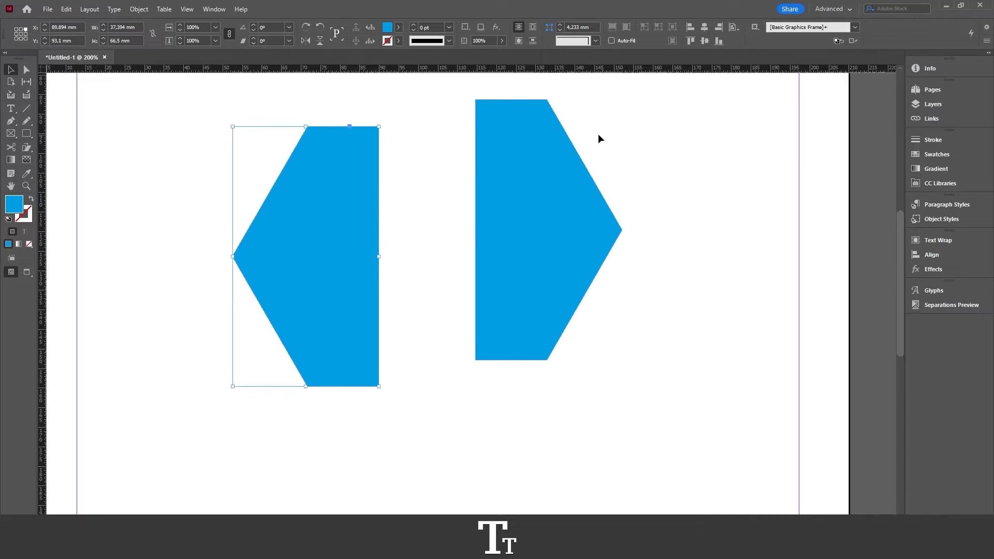